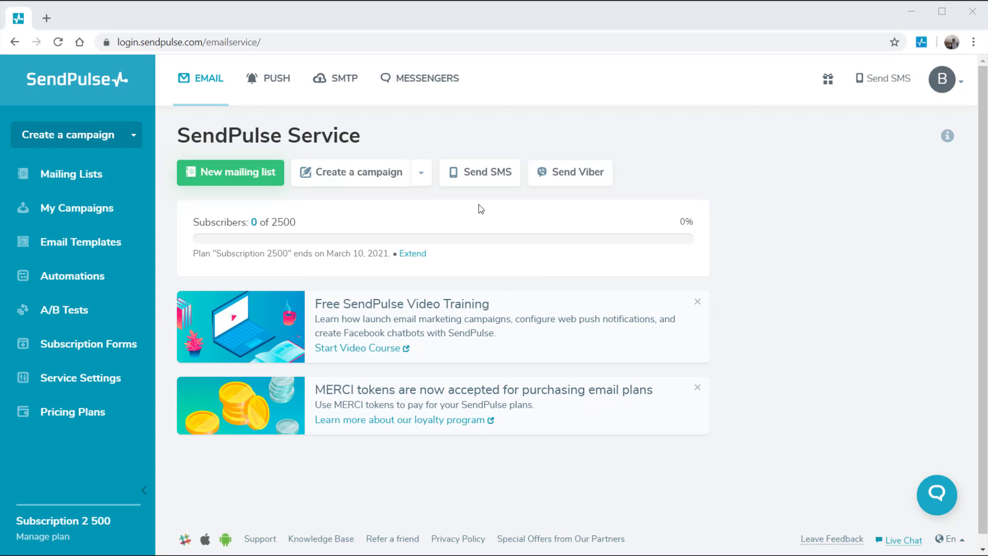
pyautogui.moveTo(357, 189)
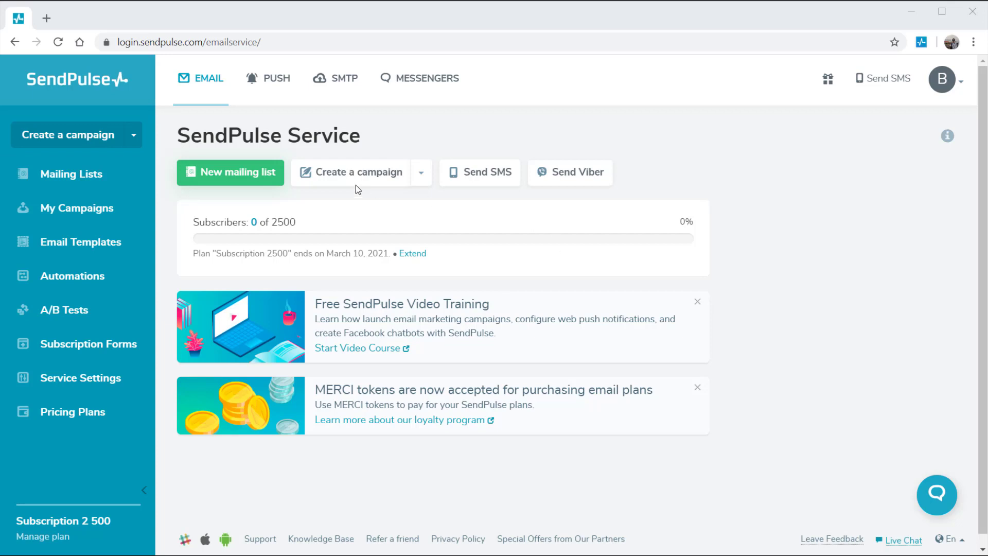
# Start a new email campaign from the email service sidebar.
pyautogui.click(62, 135)
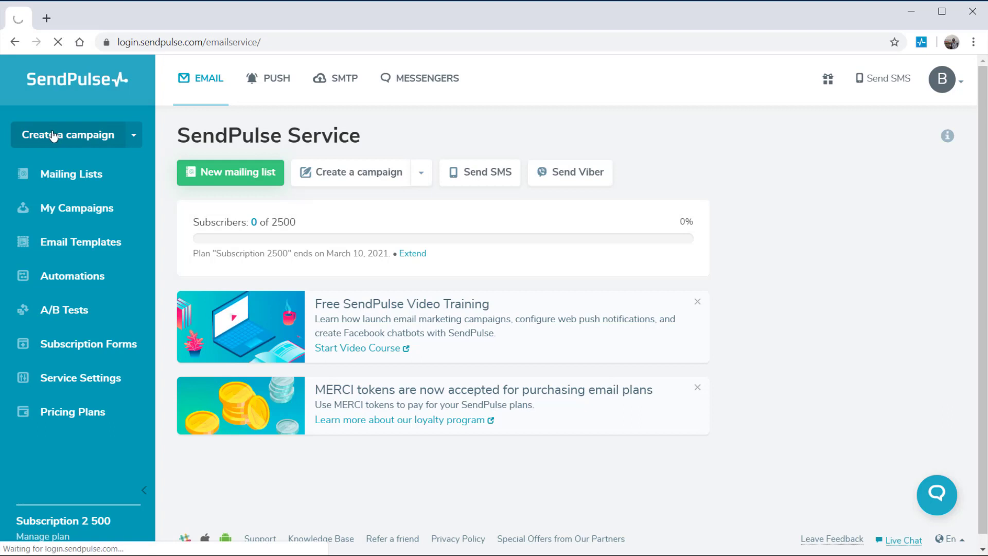
# Address the campaign to the 'my customers' mailing list.
pyautogui.click(56, 134)
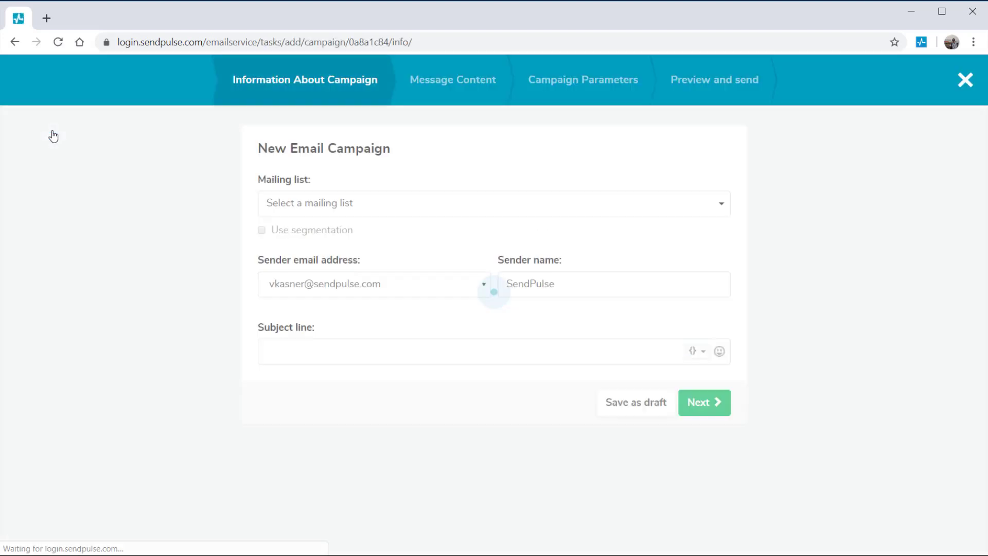
pyautogui.click(493, 203)
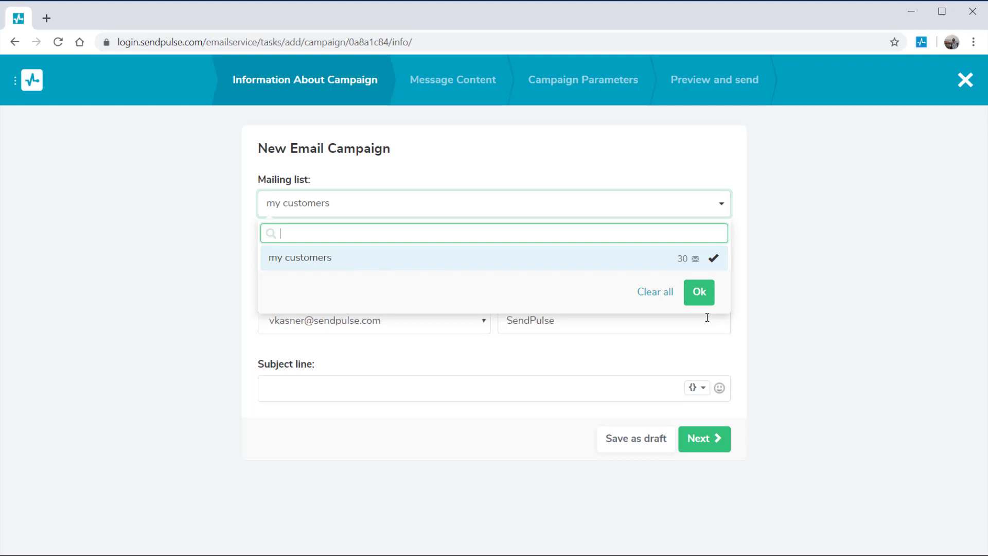
pyautogui.click(699, 292)
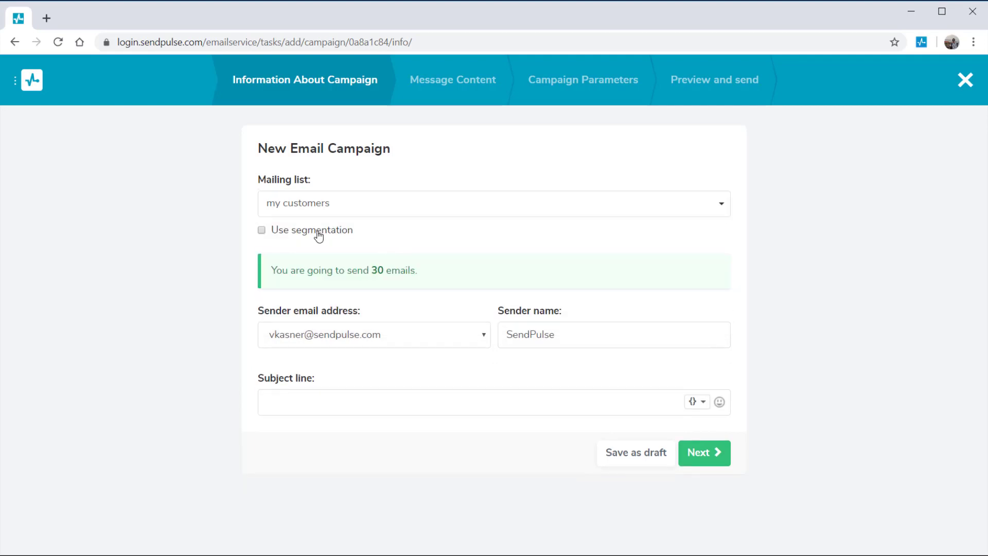
# Segment the list to subscribers who opened emails after 2019-12-31, leaving 6 recipients.
pyautogui.click(261, 230)
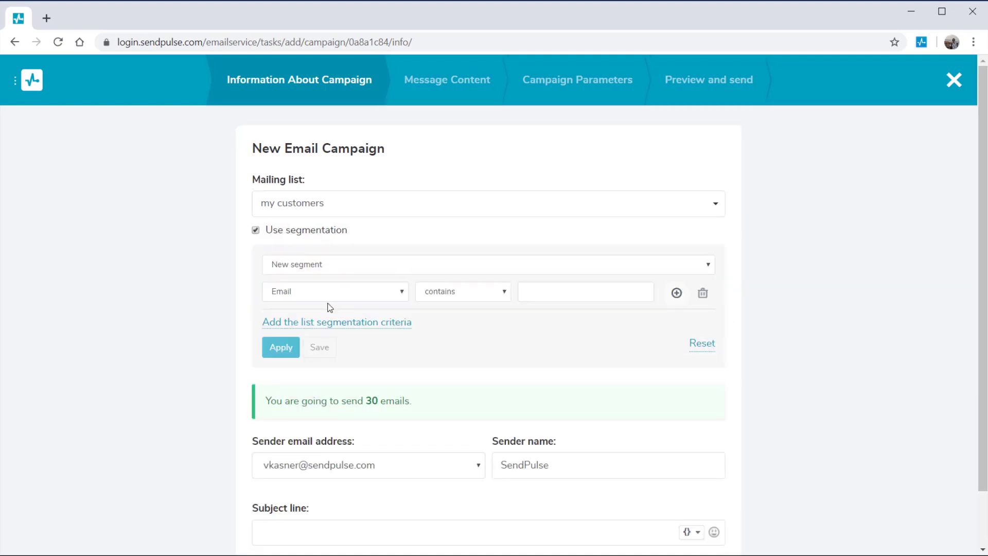
pyautogui.click(334, 291)
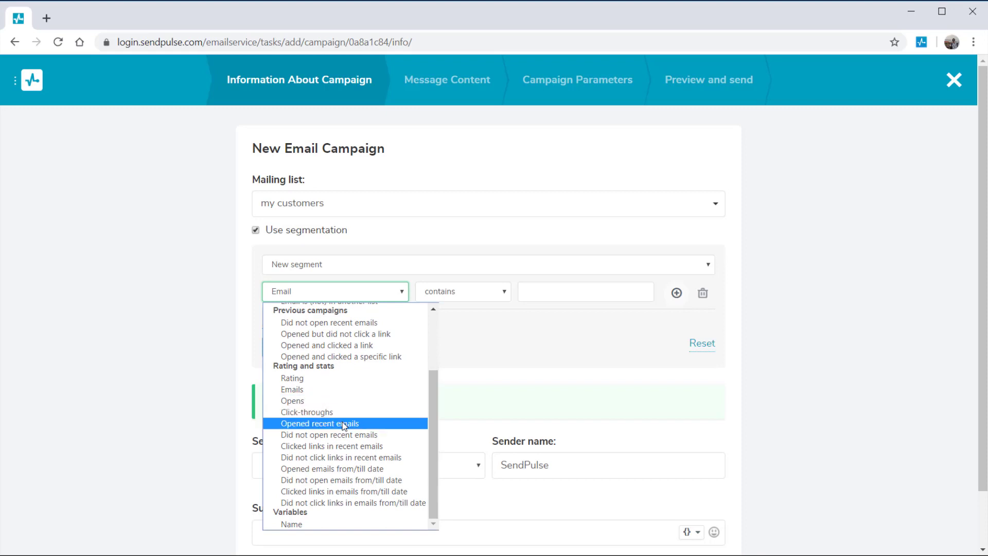
pyautogui.click(331, 468)
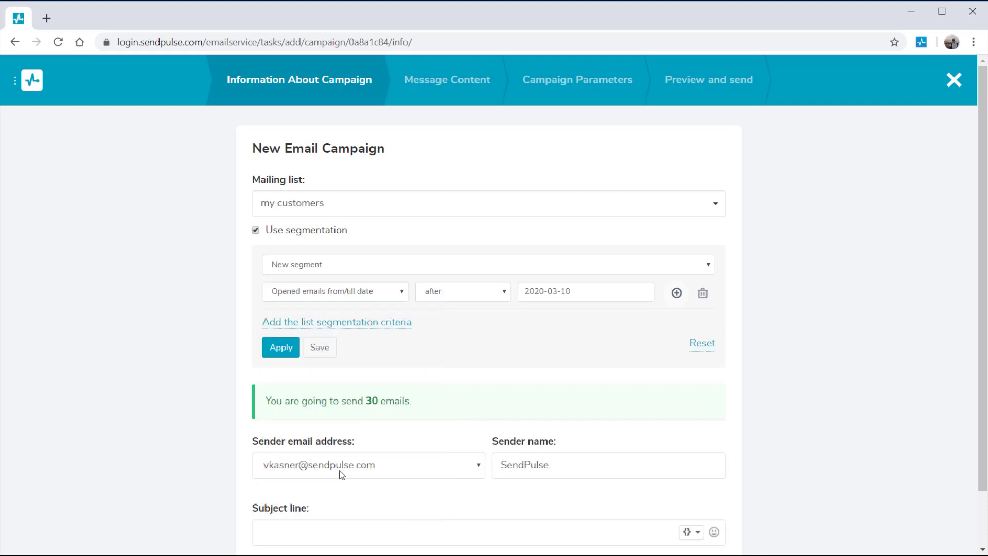
pyautogui.click(585, 291)
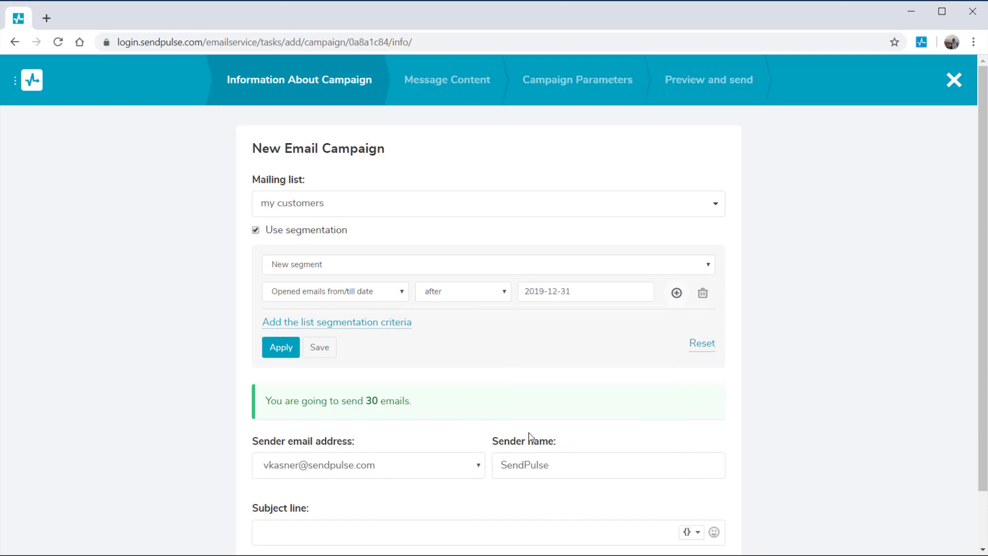
pyautogui.click(280, 348)
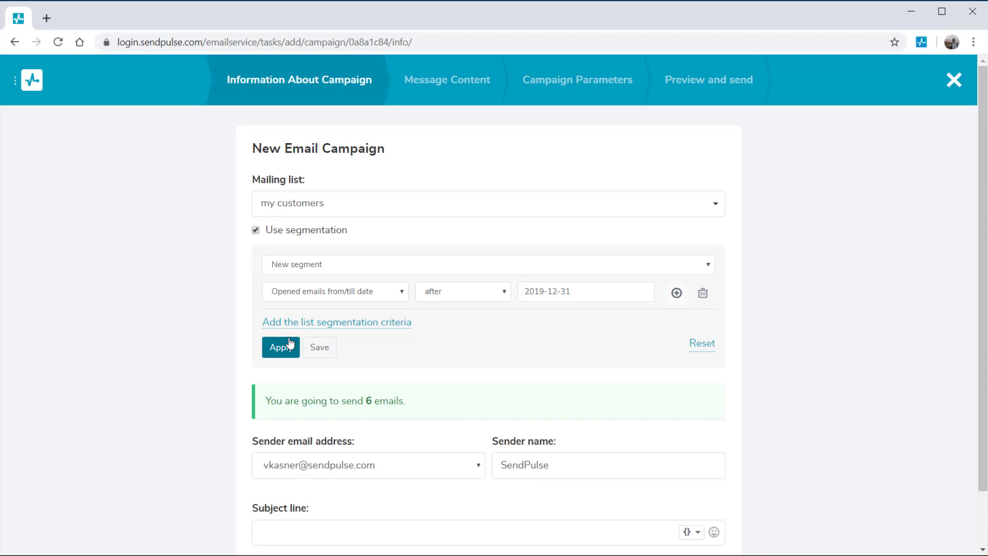
pyautogui.scroll(-3)
pyautogui.write('Demo ')
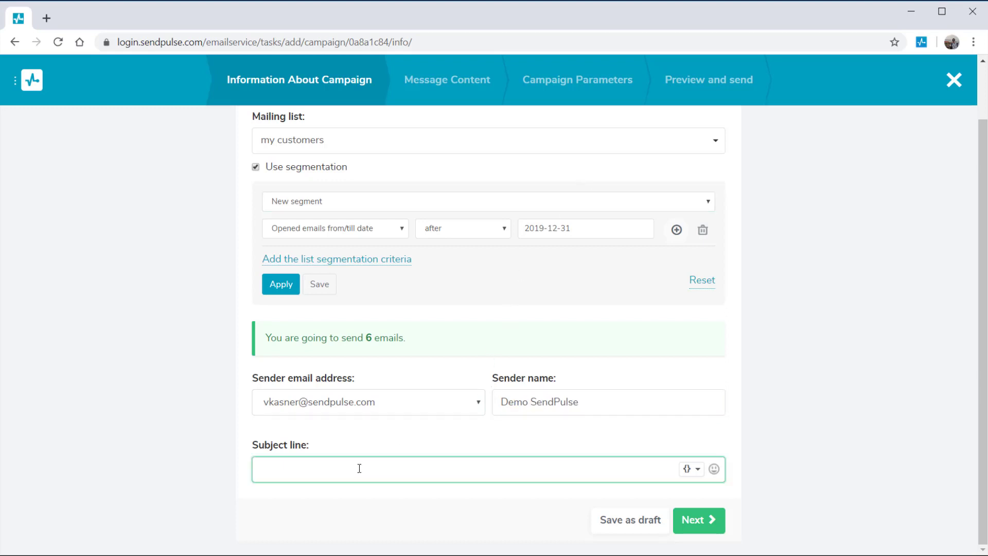
# Add a pumpkin emoji to the start of the subject line from the emoji picker.
pyautogui.click(713, 470)
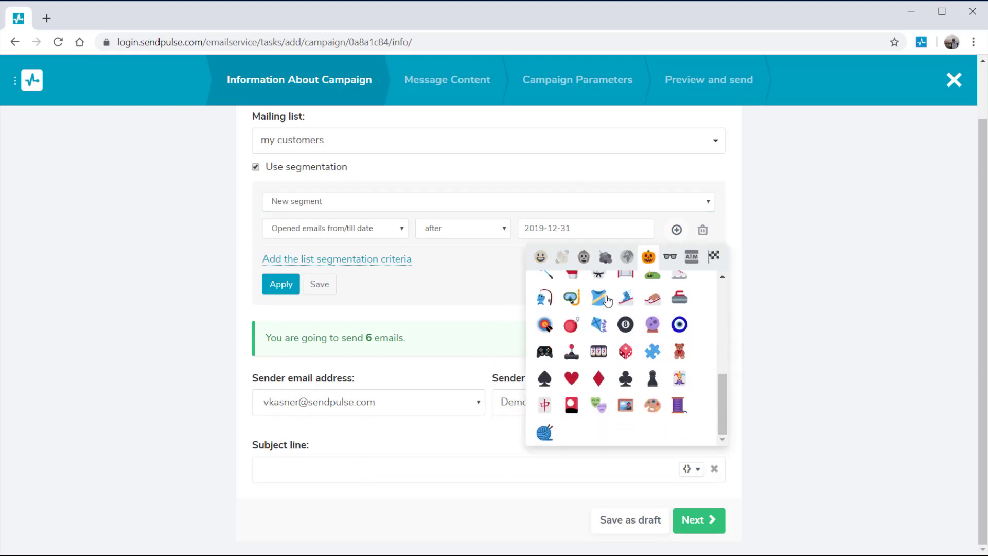
pyautogui.click(648, 257)
pyautogui.write('🎃Spooky Good Deals with SendPulse this Halloween')
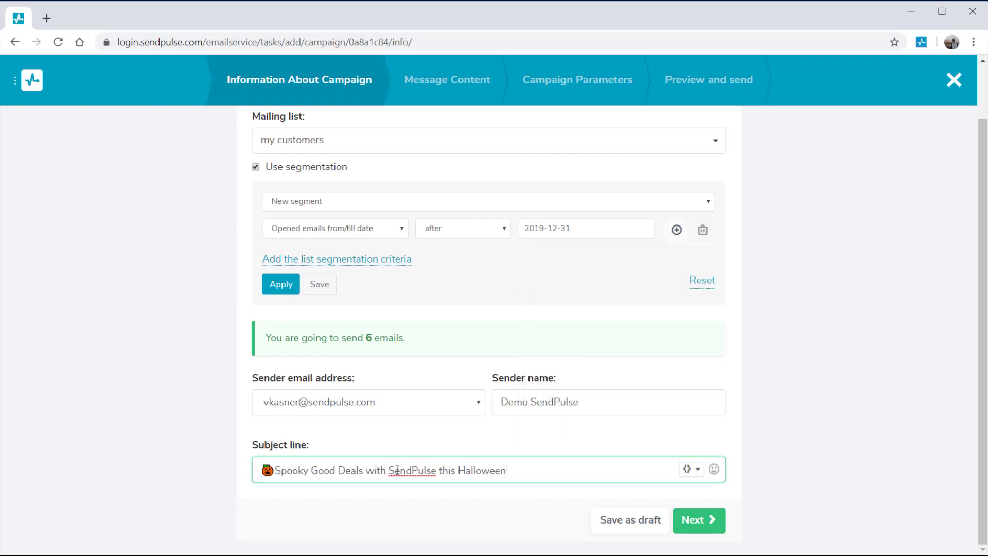
# Choose the saved Halloween template under My templates as the message content.
pyautogui.click(699, 521)
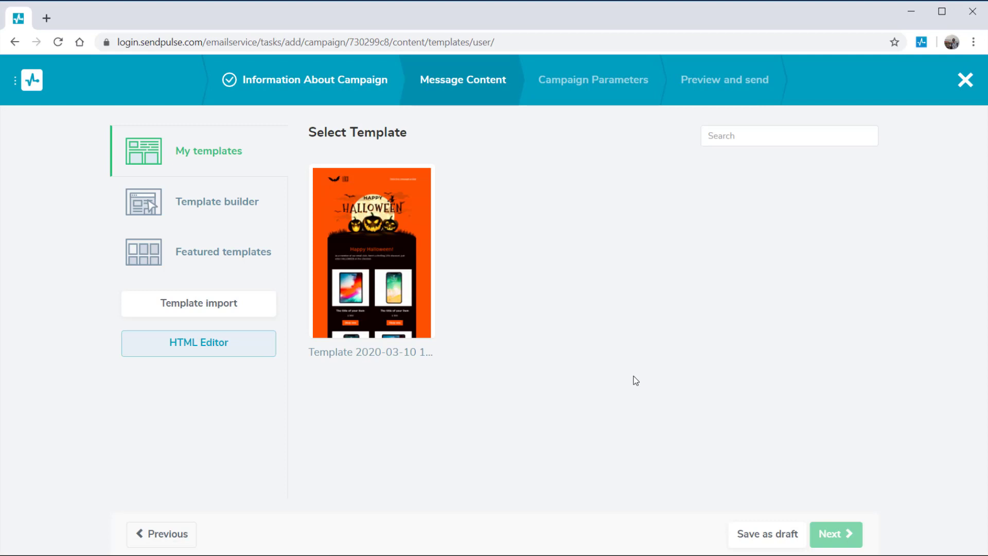
pyautogui.moveTo(226, 206)
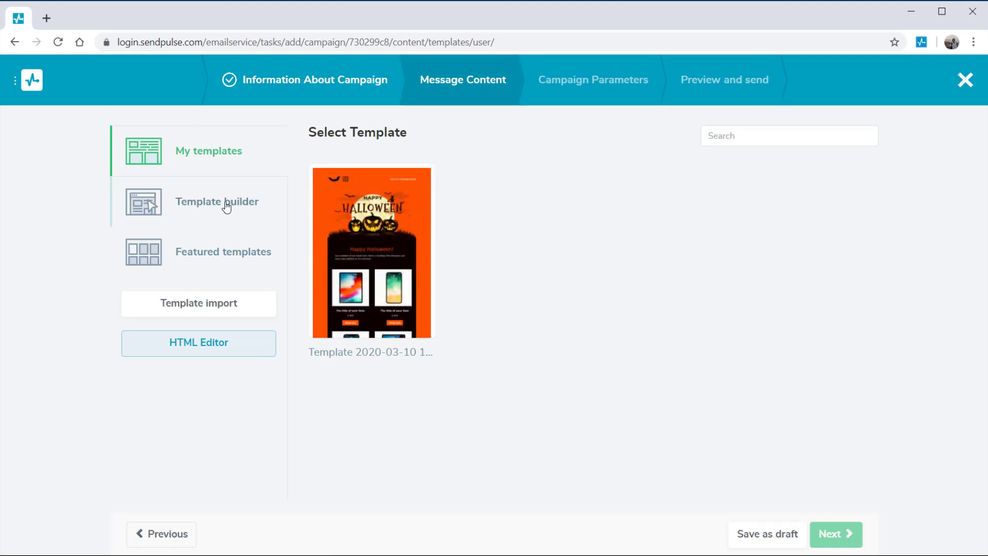
pyautogui.moveTo(219, 259)
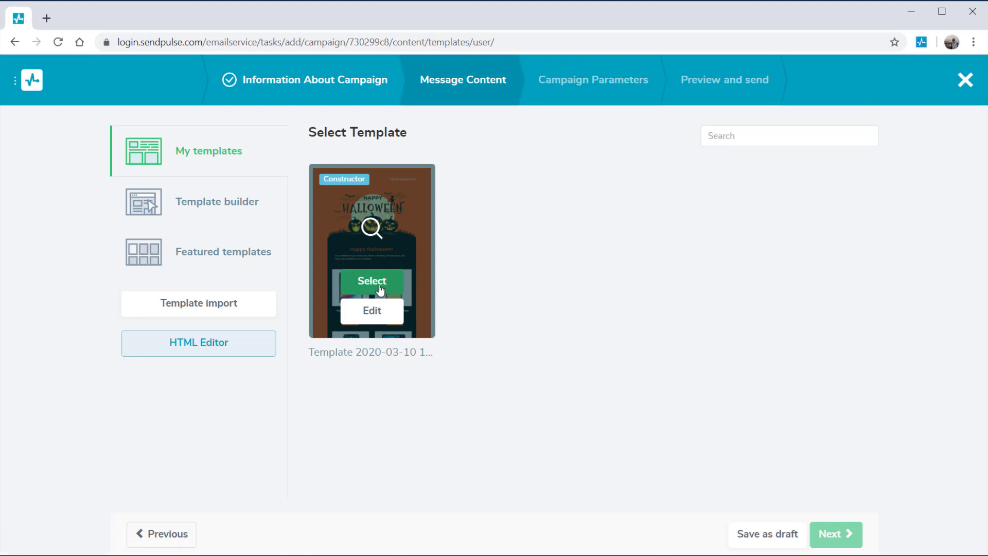
pyautogui.click(371, 280)
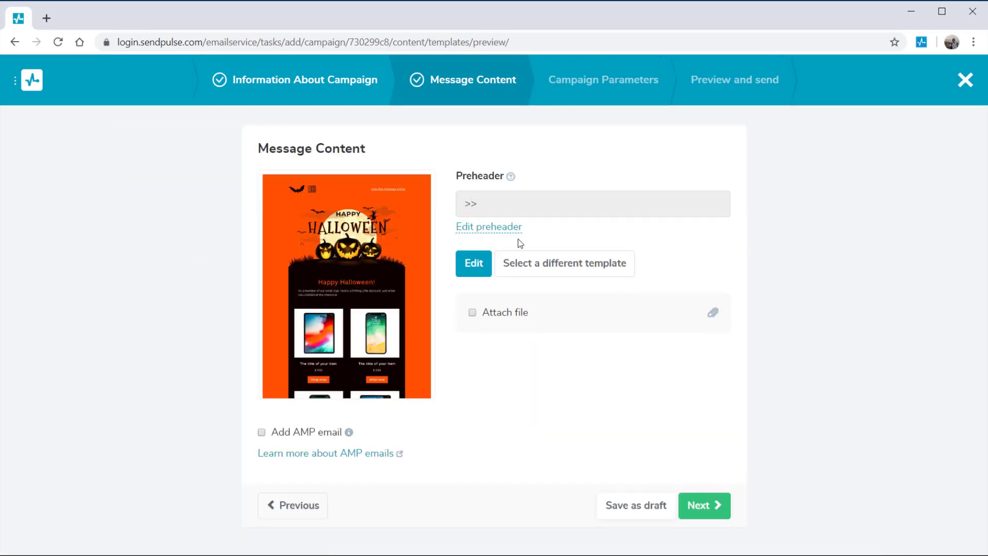
# Keep the default unsubscribe page, English and Without category, then continue to preview and send.
pyautogui.click(704, 505)
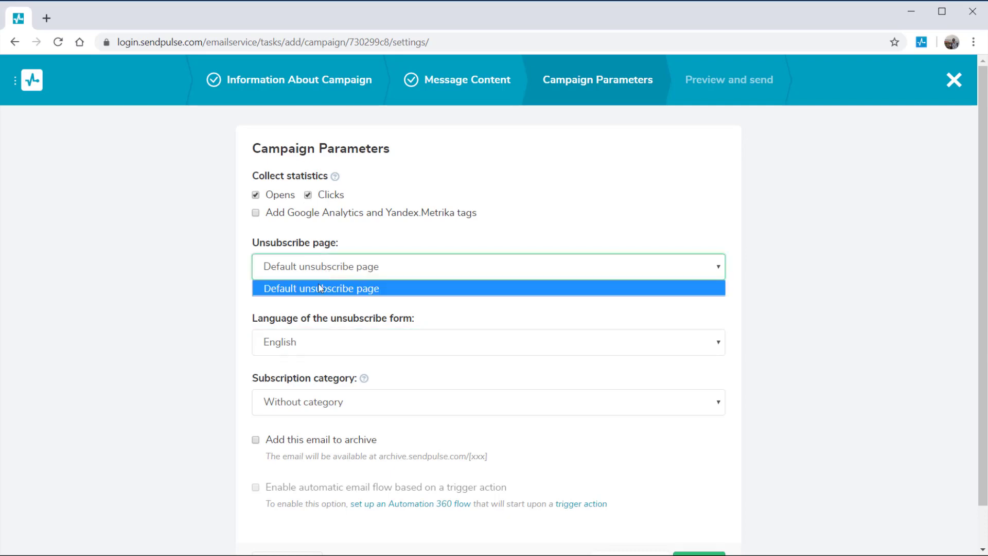
pyautogui.click(321, 288)
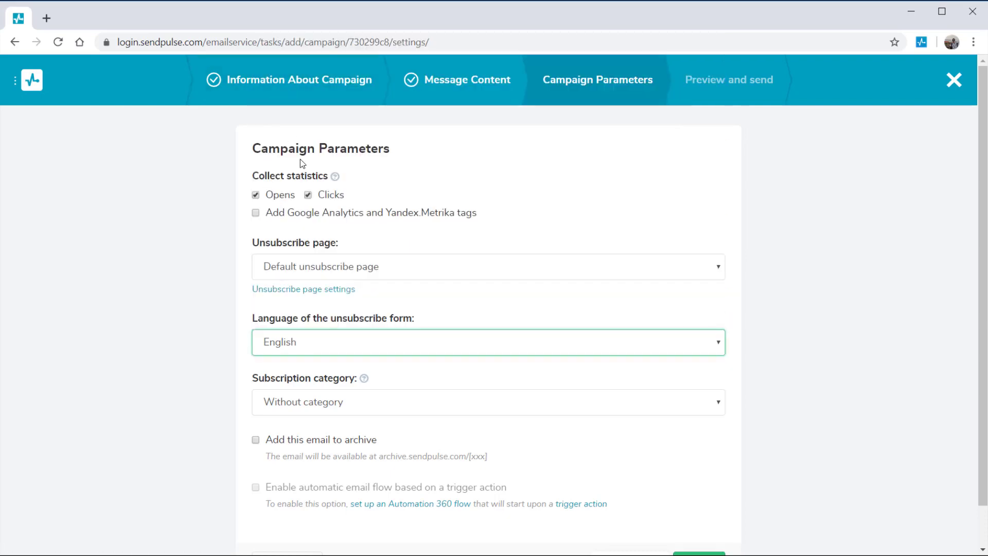
pyautogui.scroll(-3)
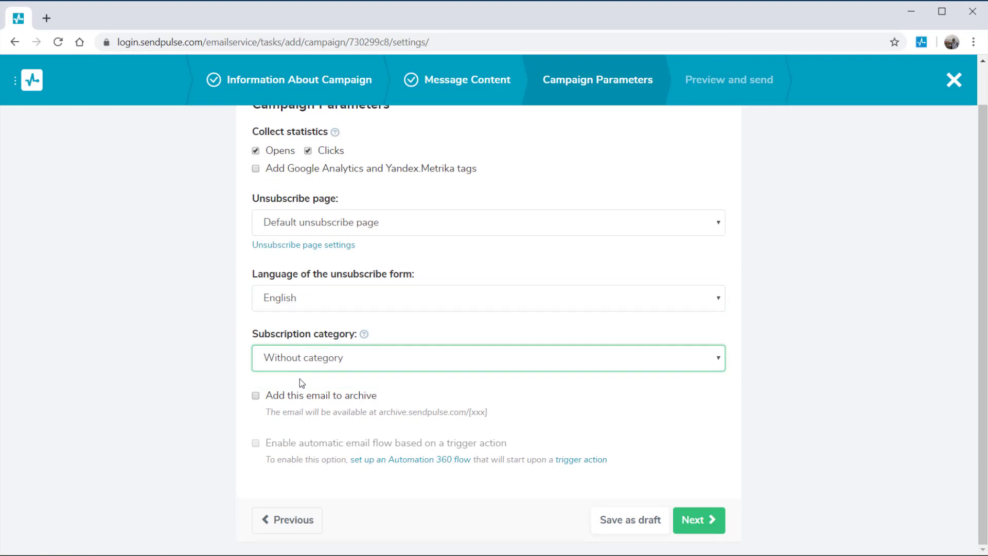
pyautogui.moveTo(304, 362)
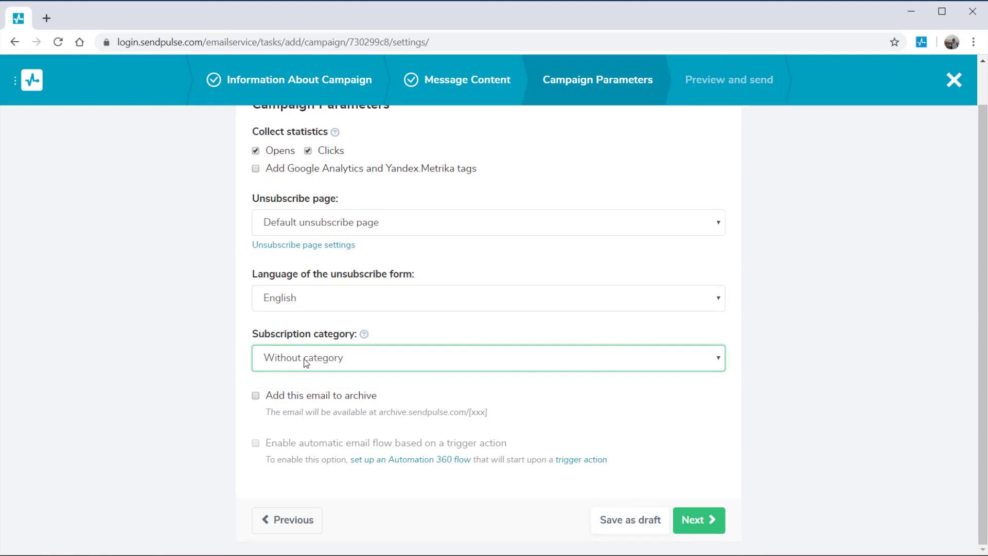
pyautogui.click(699, 520)
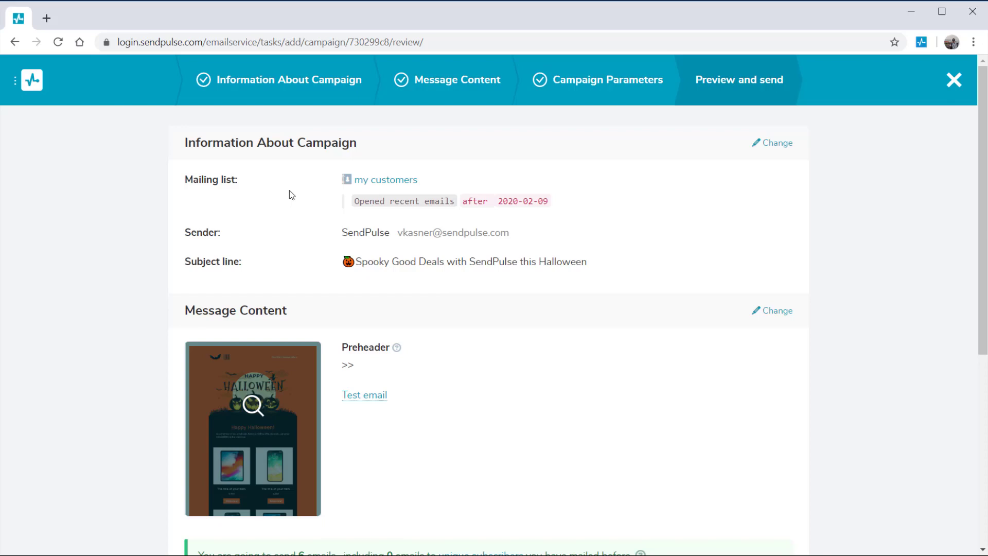
# Schedule sending for 11 March 2020 at 16:21 and enable resending to non-openers.
pyautogui.scroll(-3)
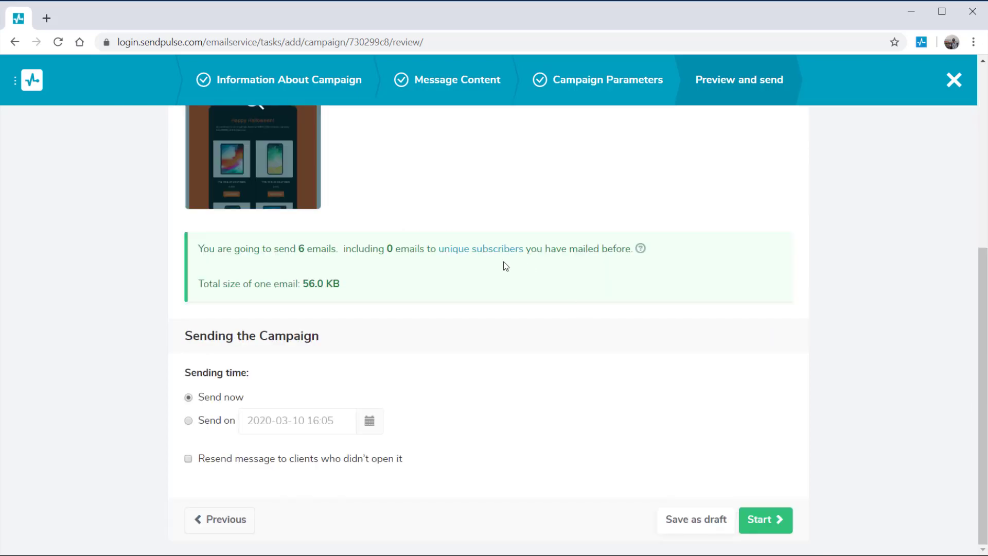
pyautogui.click(188, 420)
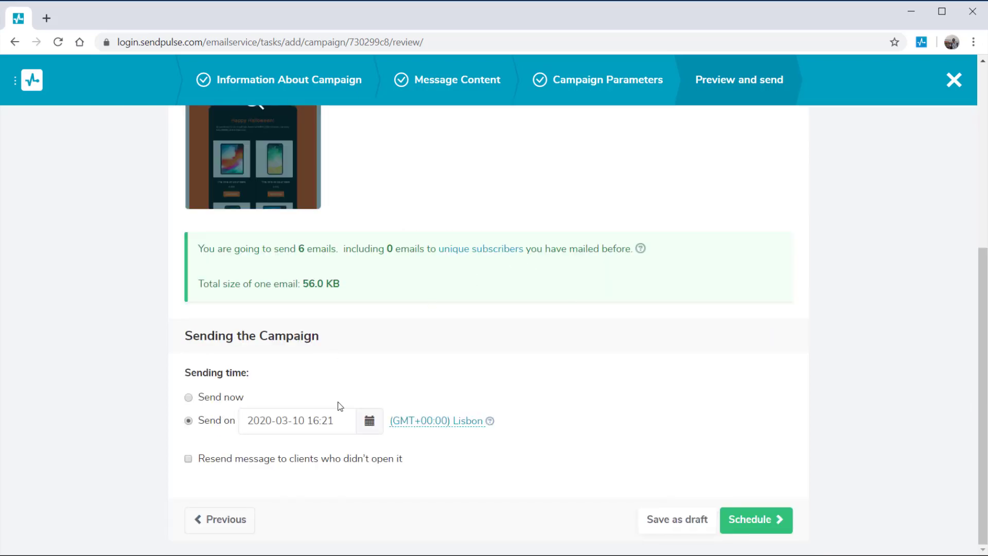
pyautogui.click(296, 421)
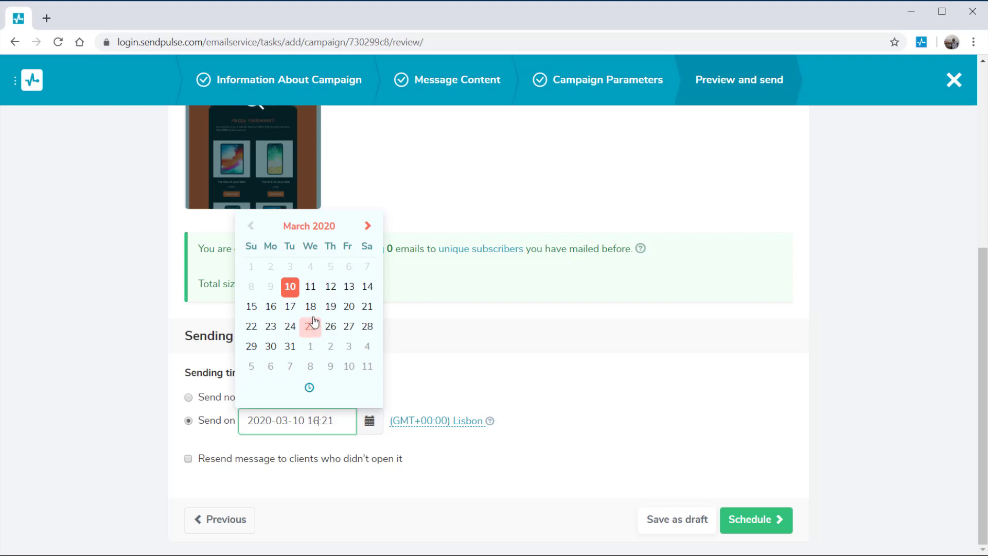
pyautogui.click(310, 286)
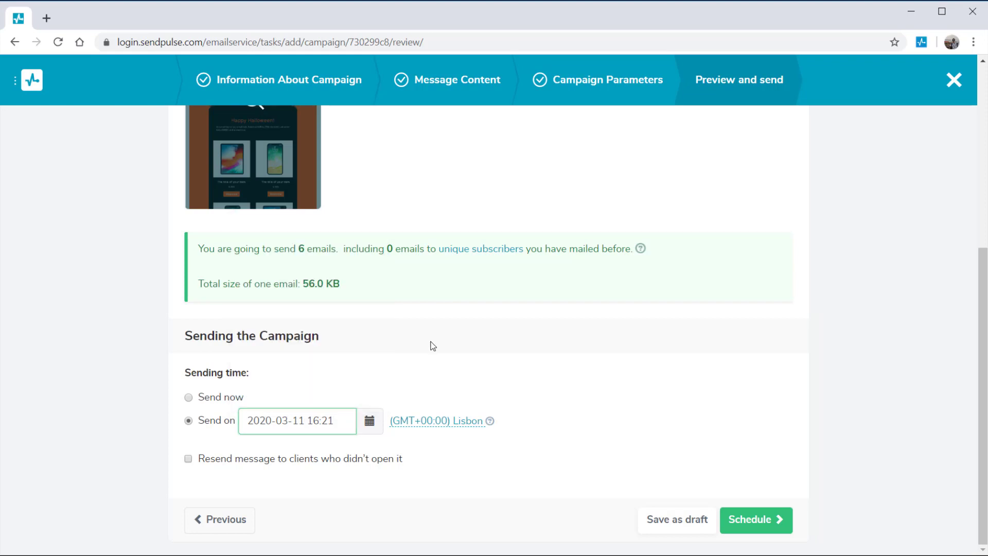
pyautogui.click(188, 458)
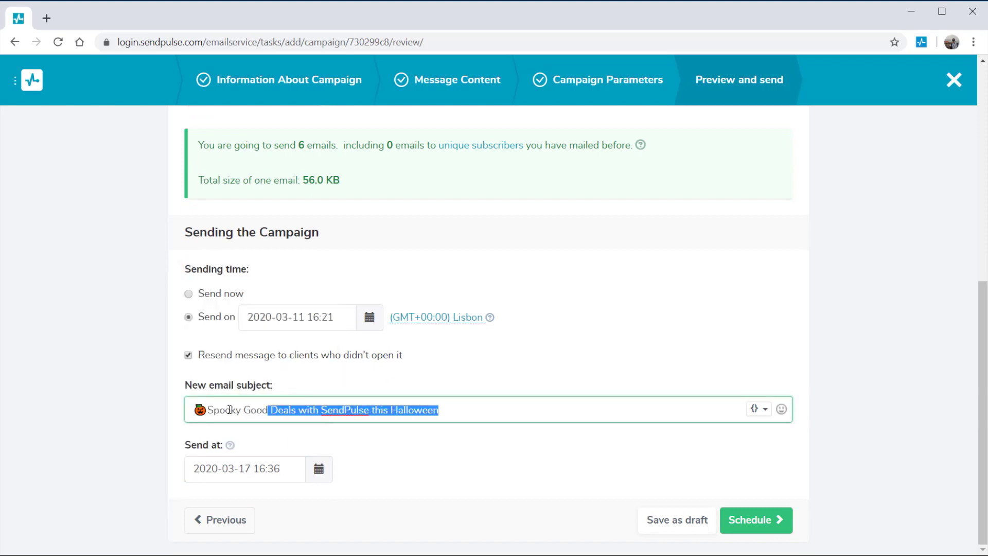
# Set the resend subject to 'All Treats this Halloween: Resend Unopened Emails'.
pyautogui.write('All Treats this Halloween: Resend Unopened Emails')
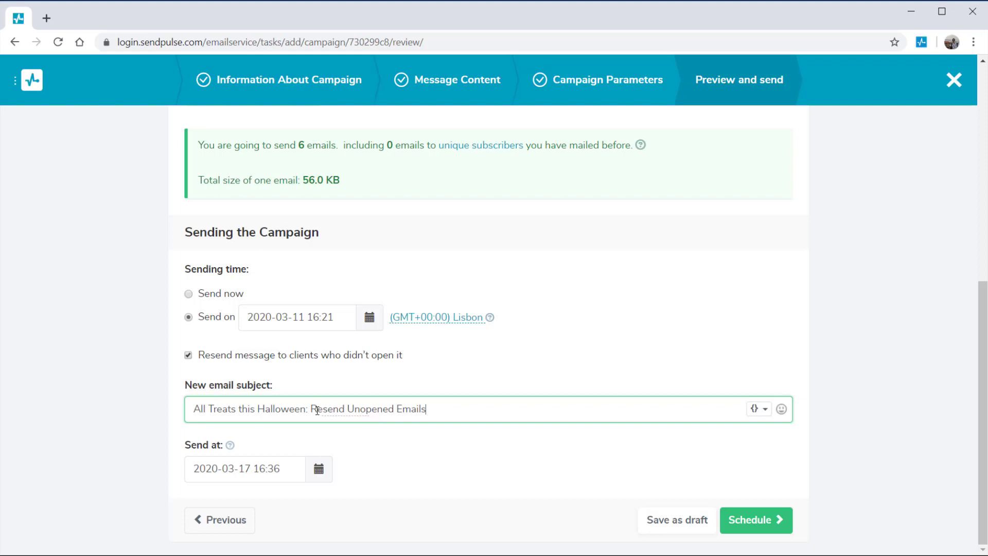